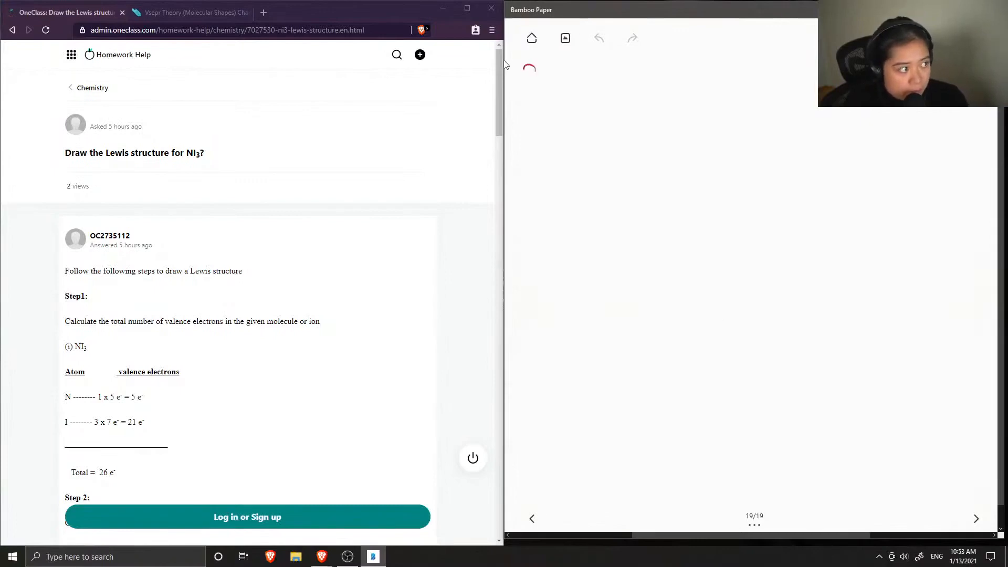
- Handwrite in red '9)', underlined 'NI3', 'Total valence electrons:', 'N = 5e⁻' and 'I = 7e⁻ x3'
left_click_drag(524, 67, 549, 97)
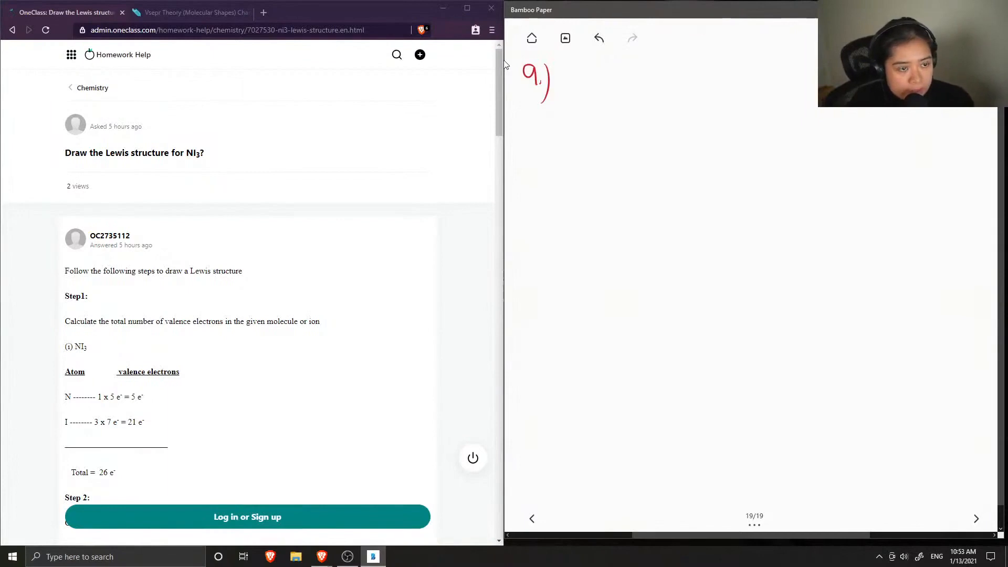
left_click_drag(543, 121, 556, 138)
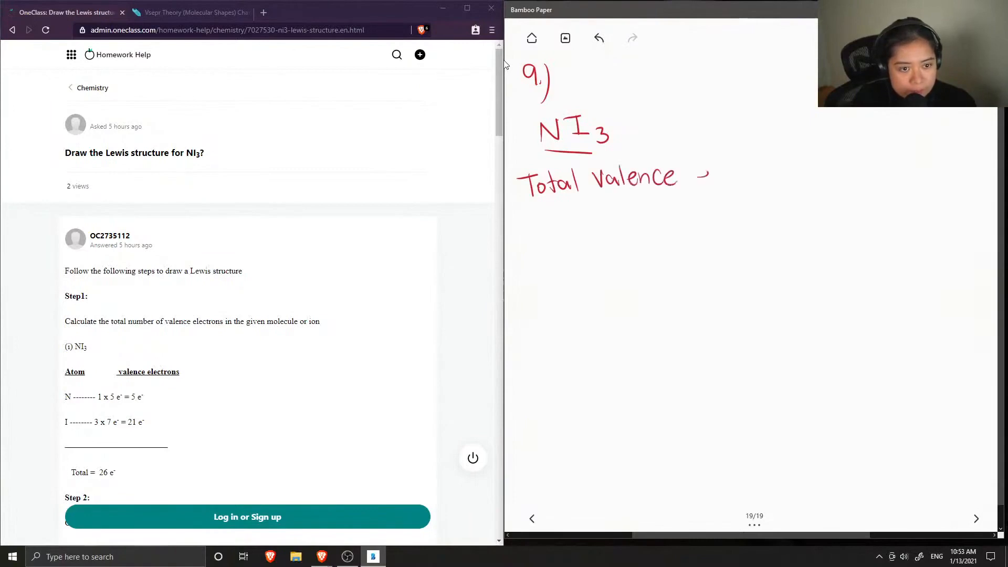
left_click_drag(697, 173, 758, 173)
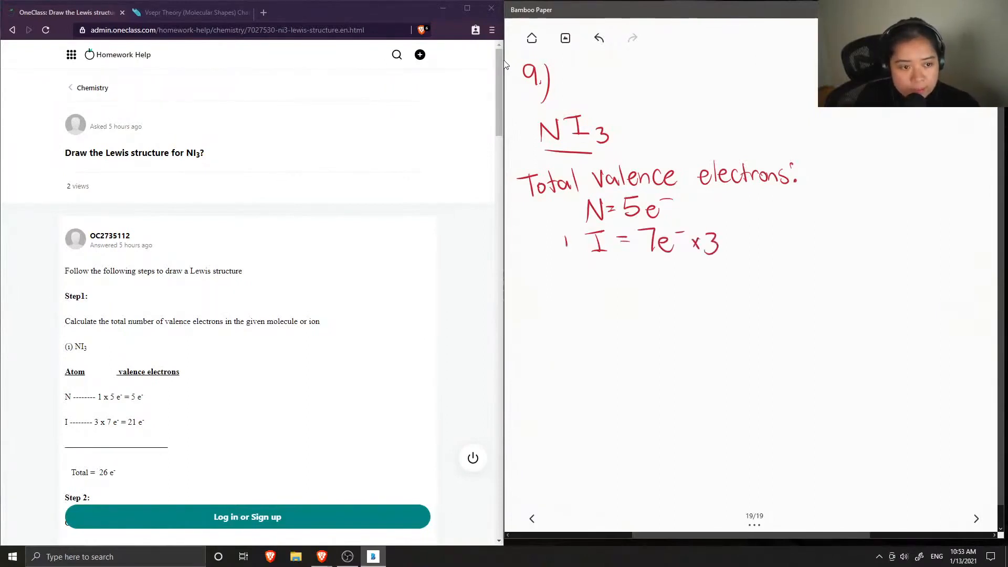
left_click_drag(572, 261, 736, 260)
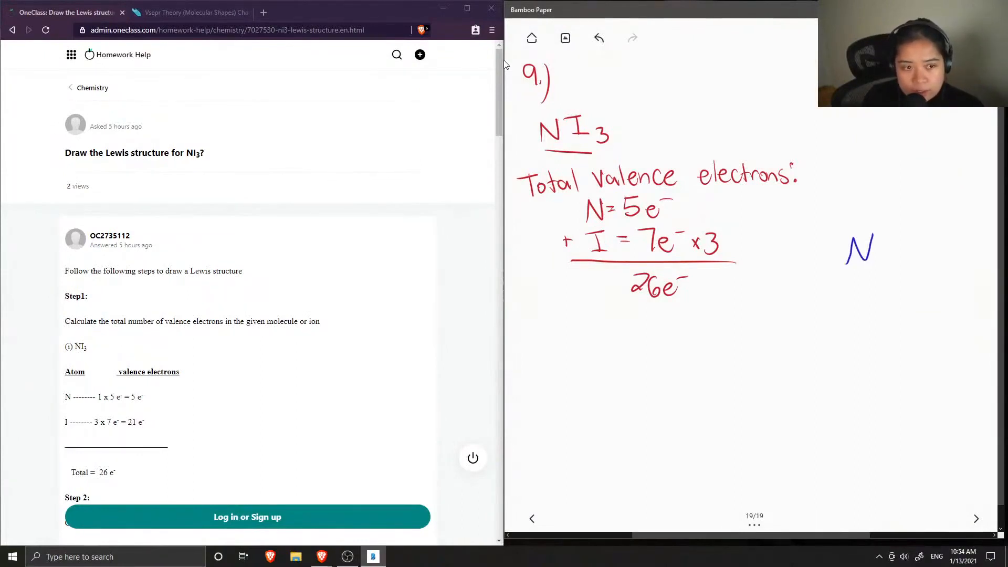
- Total the sum as 26e⁻, then draw in blue N bonded to three I atoms with lone-pair dots
left_click_drag(875, 254, 919, 263)
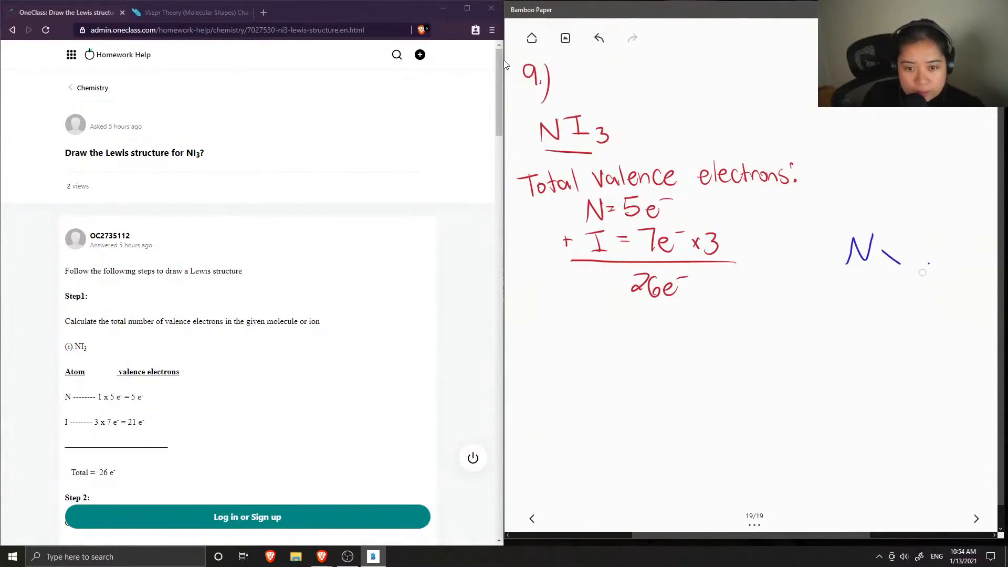
left_click_drag(902, 254, 926, 254)
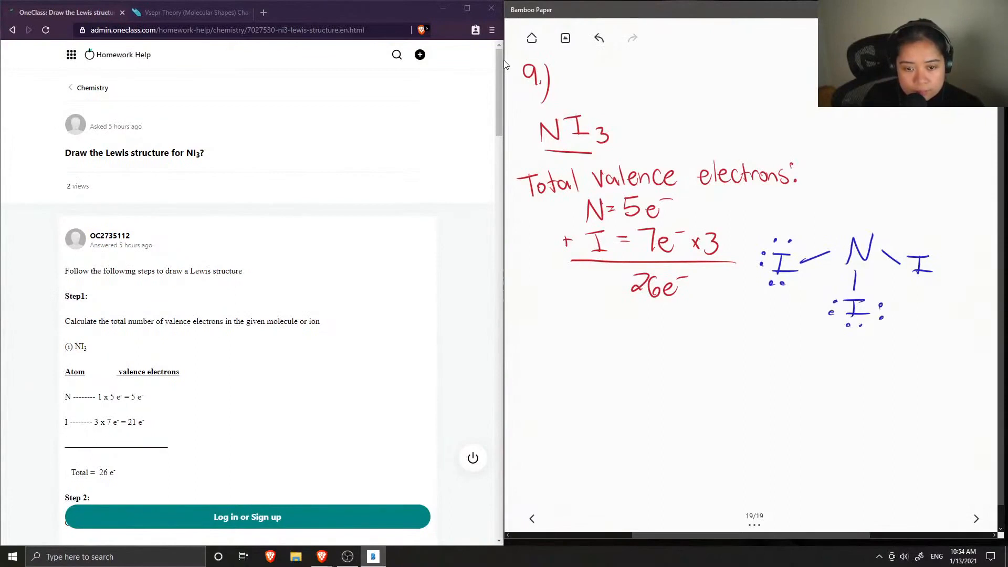
left_click_drag(926, 263, 945, 276)
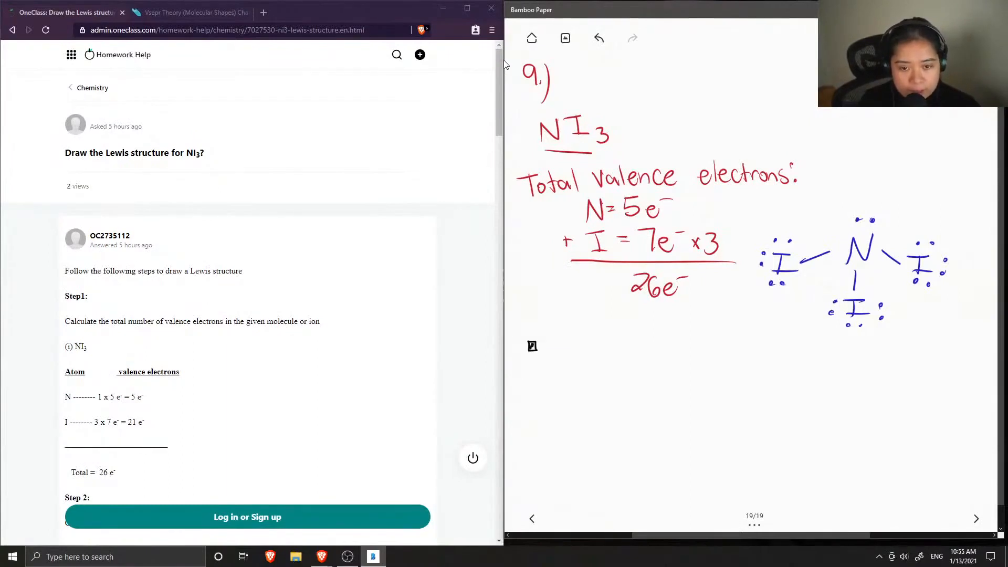
mouse_move(506, 343)
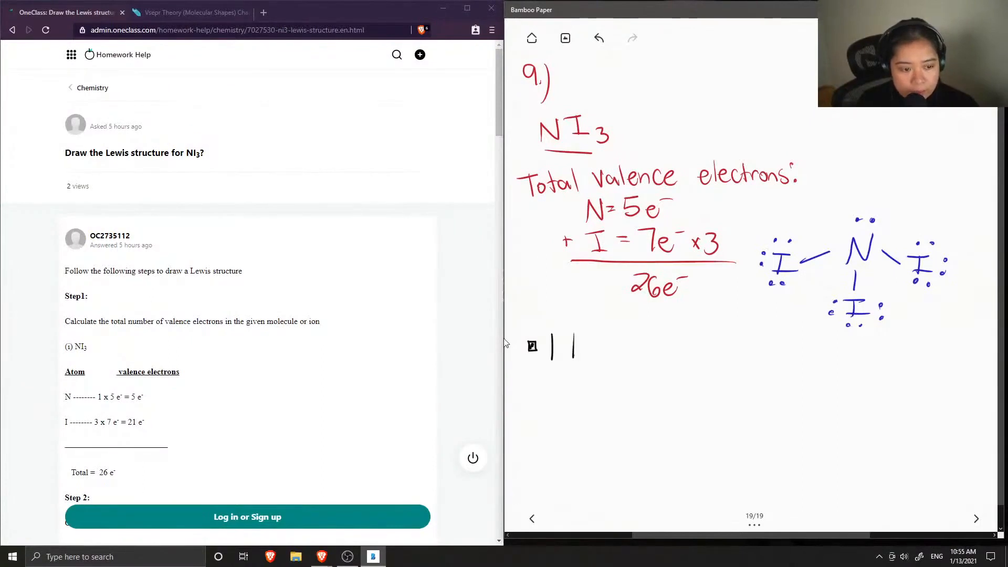
- Write a black bullet '1 lone pair, 3 bonded atoms' and begin a second bullet
type("lone P")
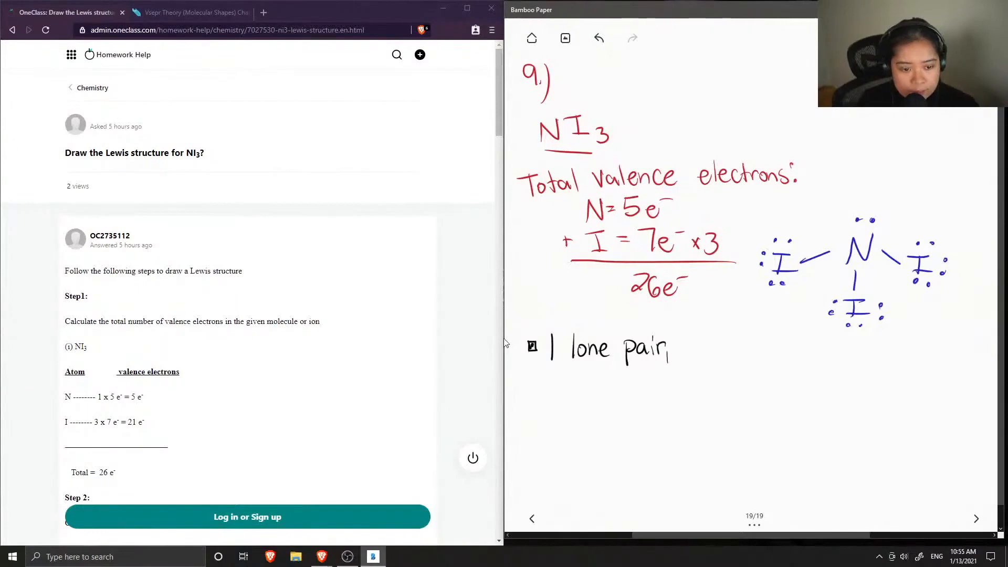
type("3 bonded atoms")
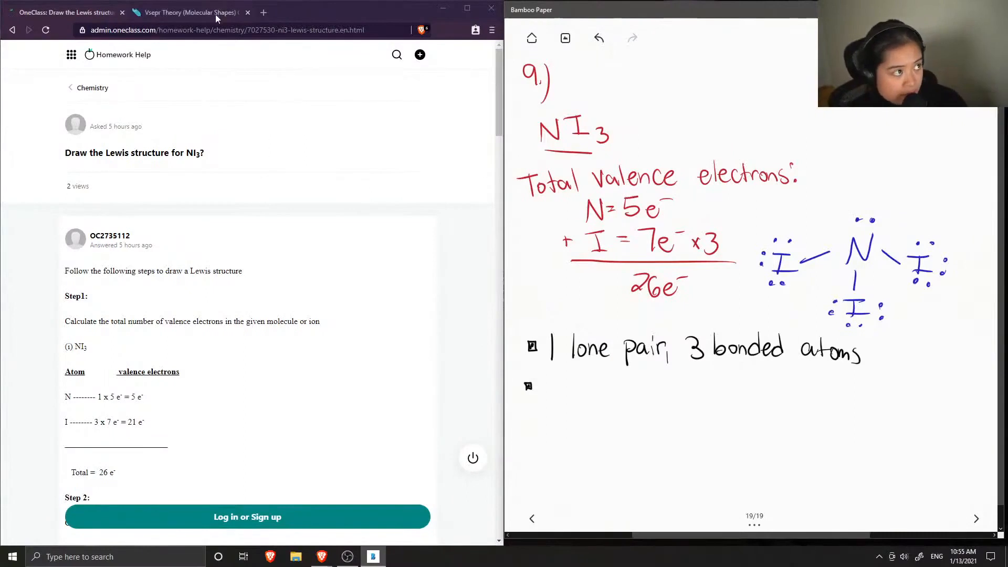
- Bring up the VSEPR shapes chart for reference and begin the second bullet with 'Trigo'
left_click(190, 13)
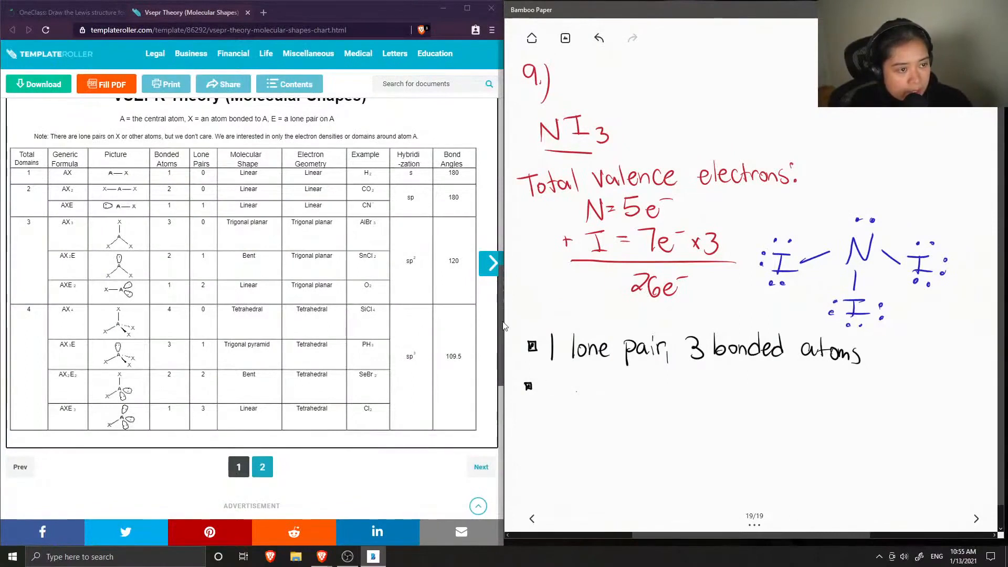
mouse_move(503, 358)
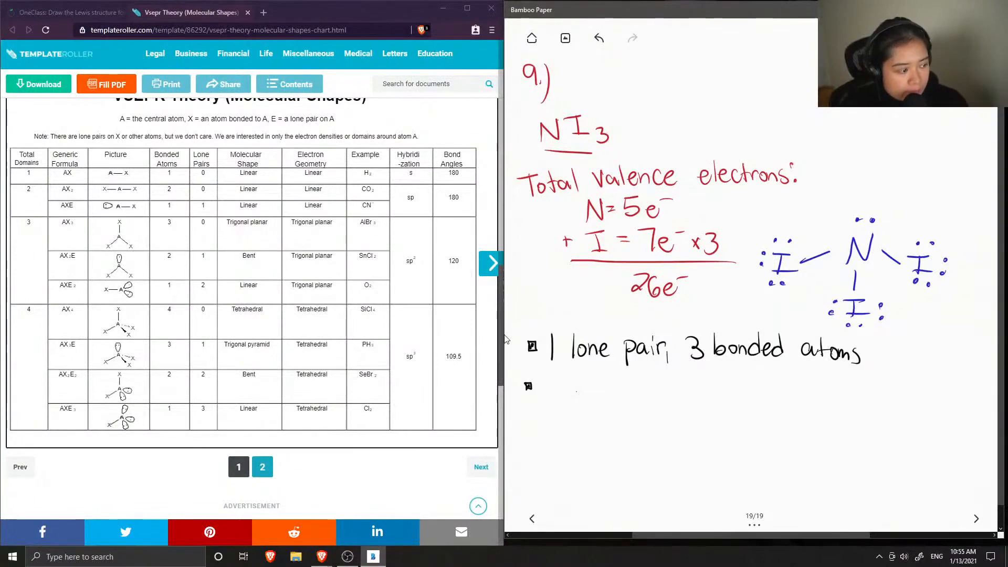
left_click_drag(546, 380, 562, 379)
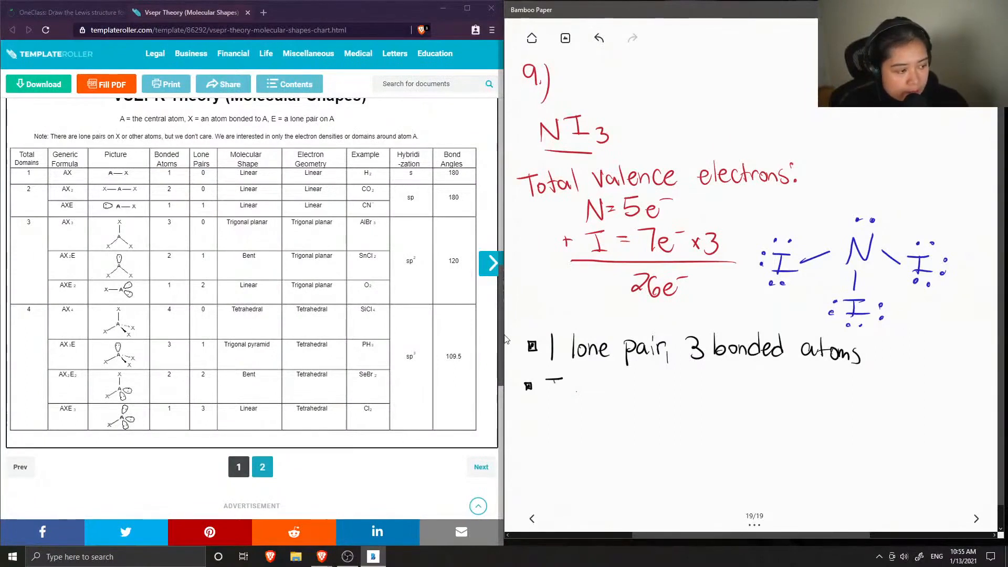
type("Trigo")
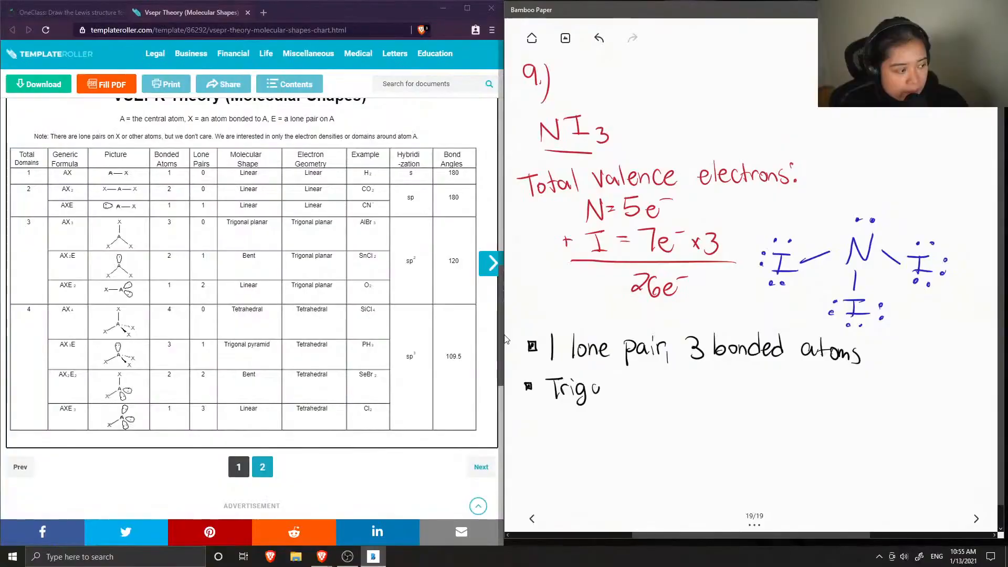